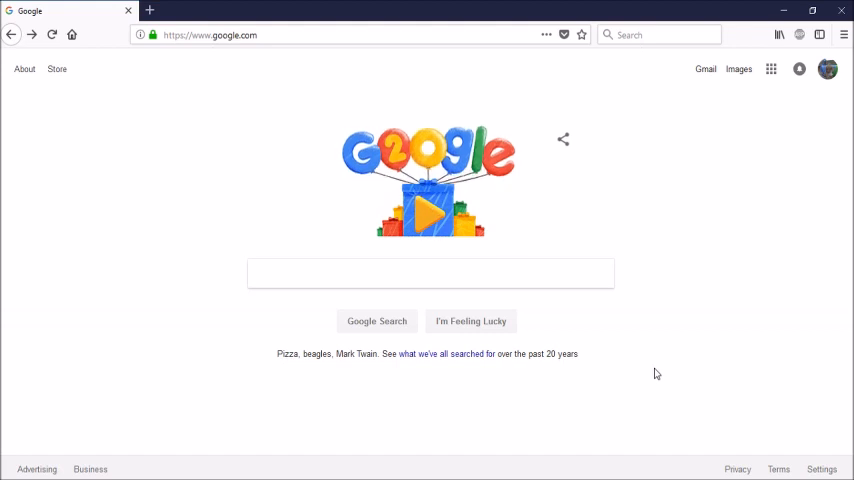
mouse_move(546, 307)
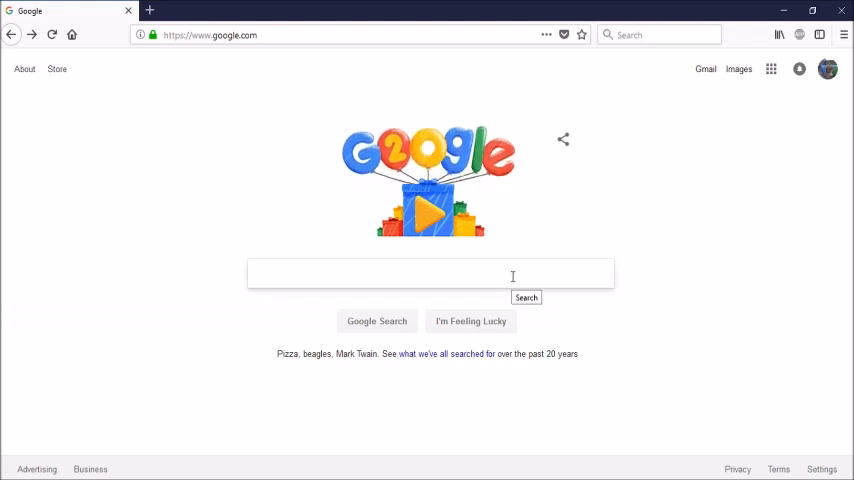
Search Google for 'obs studio download' and open the OBS Studio download page result.
left_click(430, 274)
type("obs studio download")
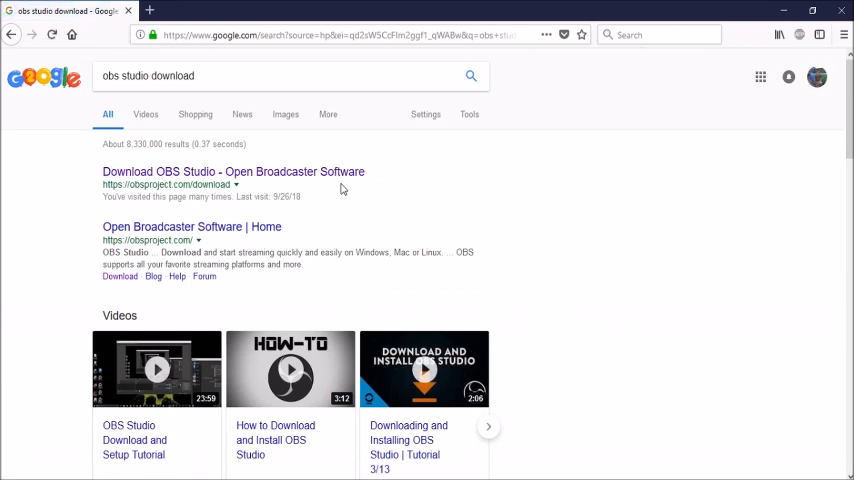
left_click(233, 171)
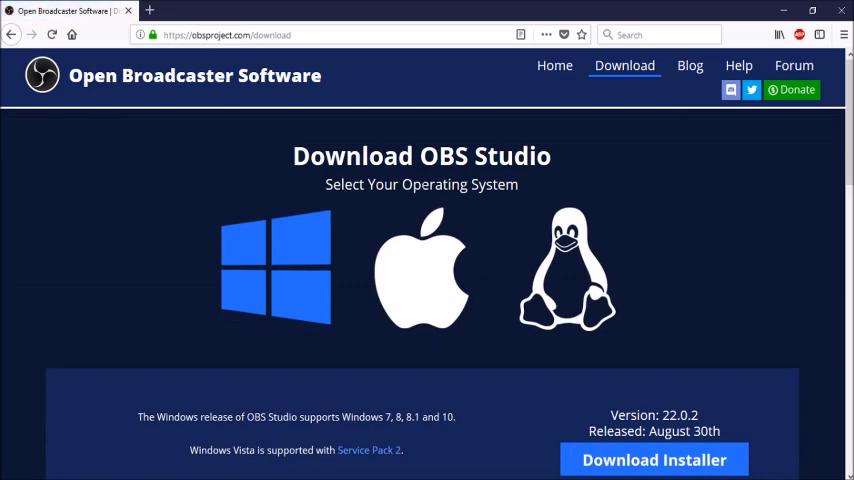
mouse_move(311, 257)
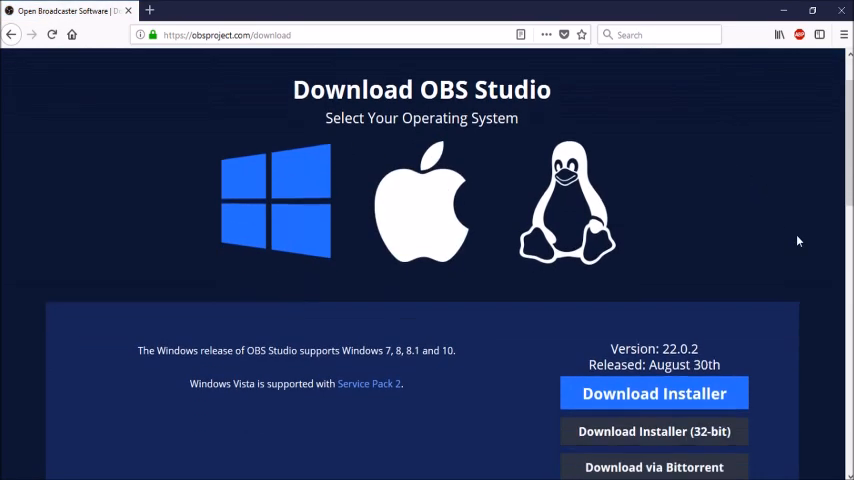
scroll("down", 3)
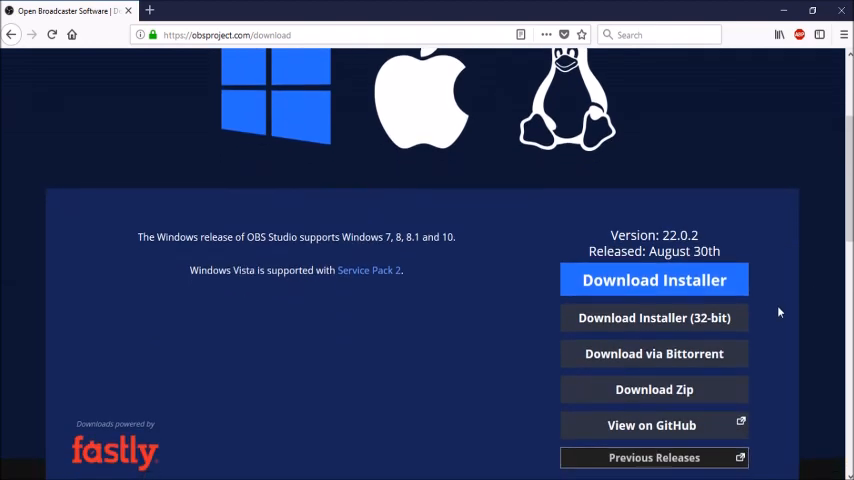
mouse_move(654, 317)
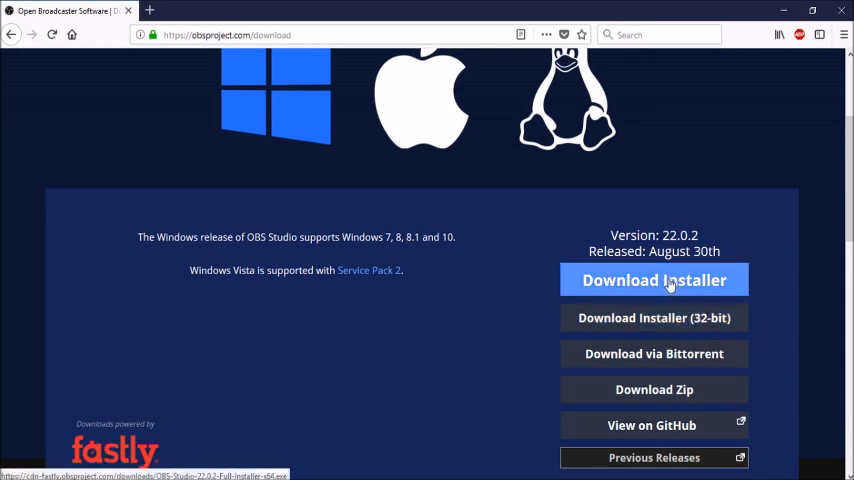
mouse_move(654, 318)
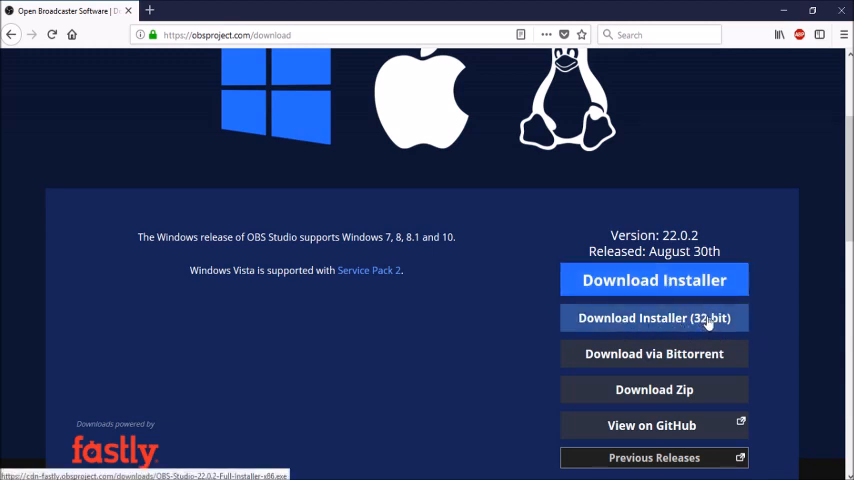
mouse_move(650, 322)
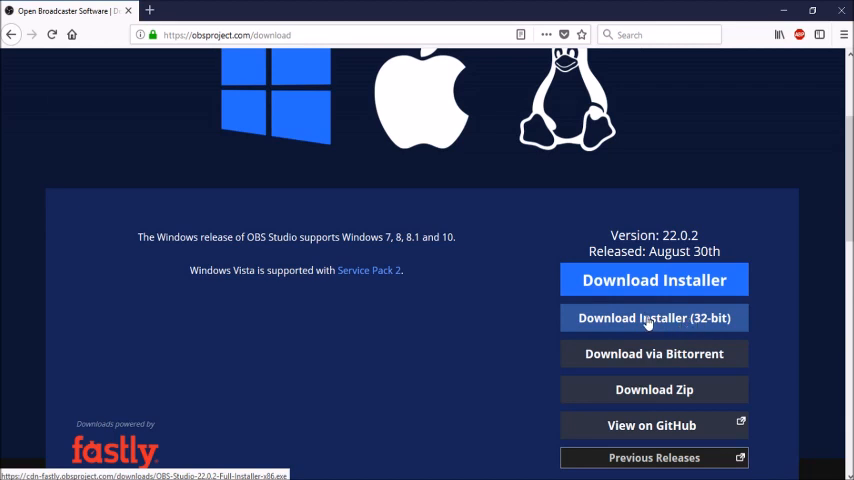
mouse_move(672, 321)
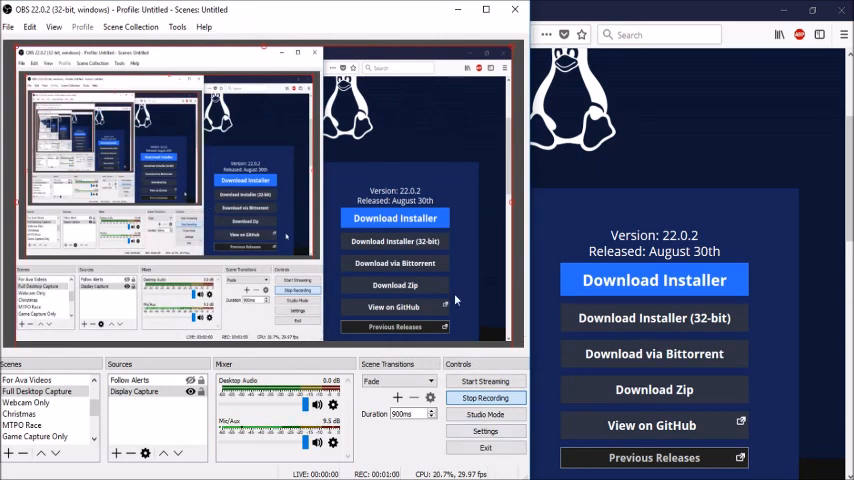
mouse_move(464, 270)
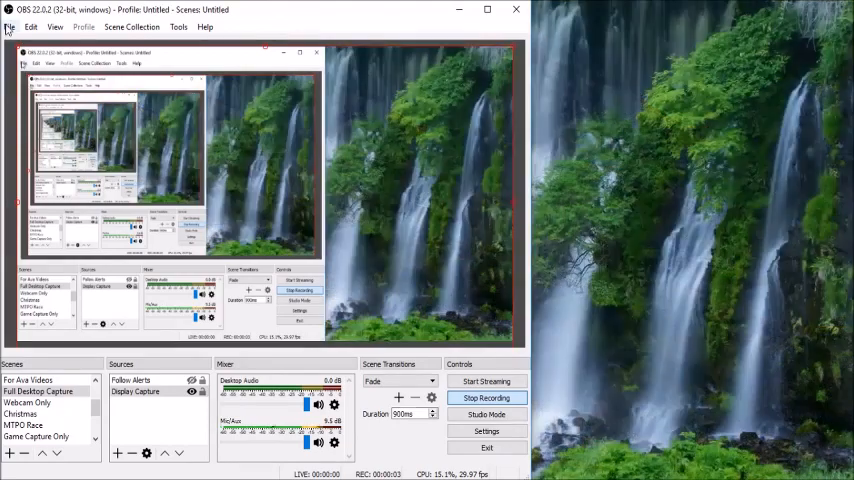
Open OBS Studio's Settings window on the General page via the File menu.
left_click(10, 27)
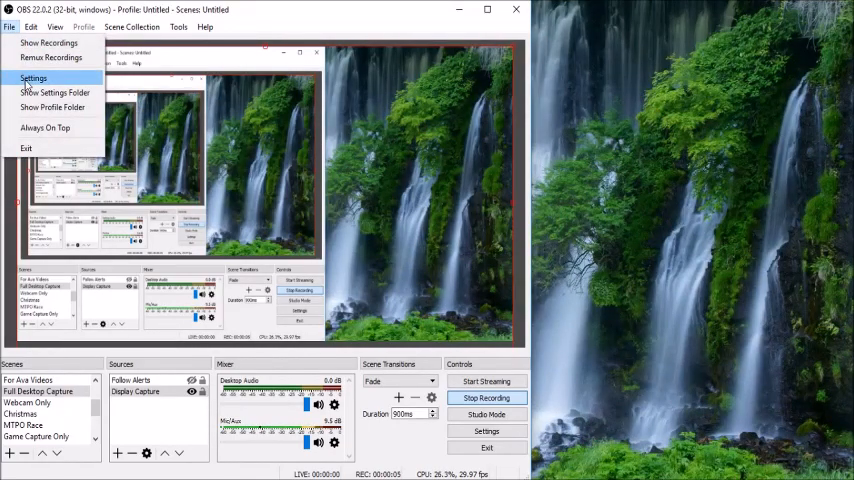
left_click(33, 78)
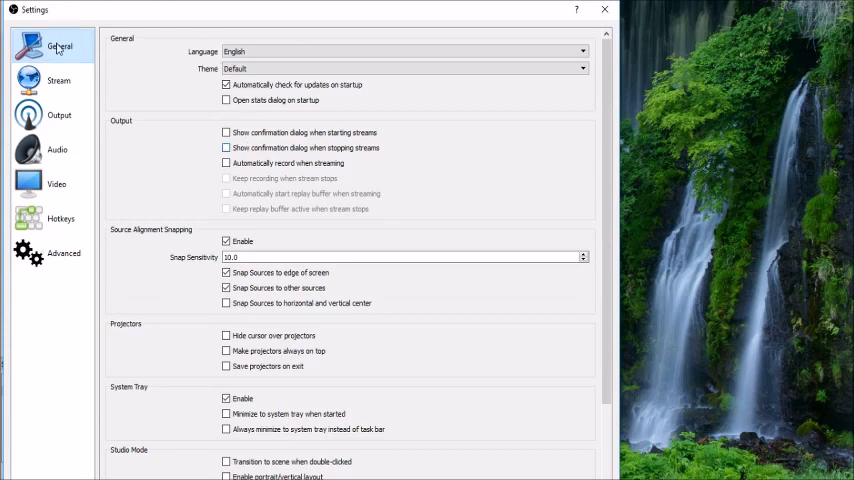
mouse_move(278, 140)
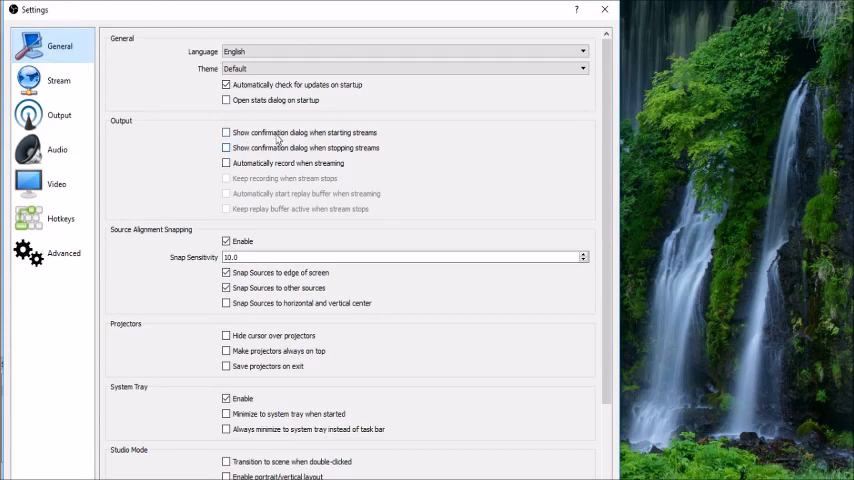
left_click(226, 132)
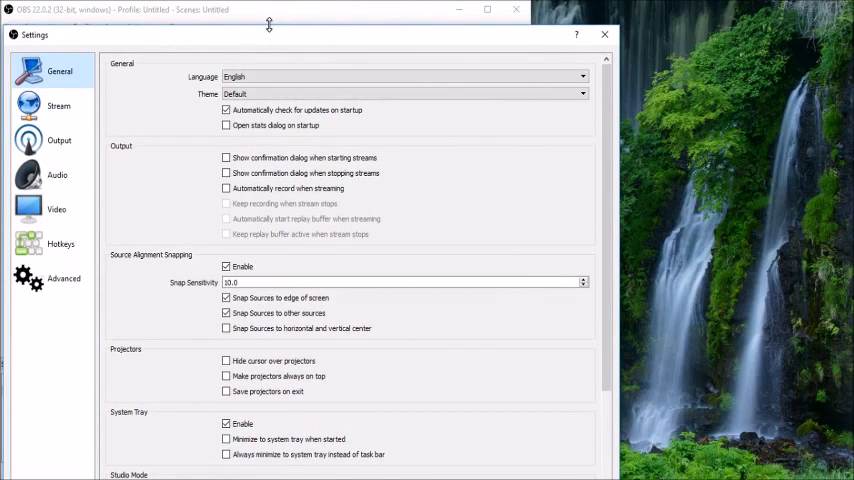
left_click_drag(268, 24, 270, 11)
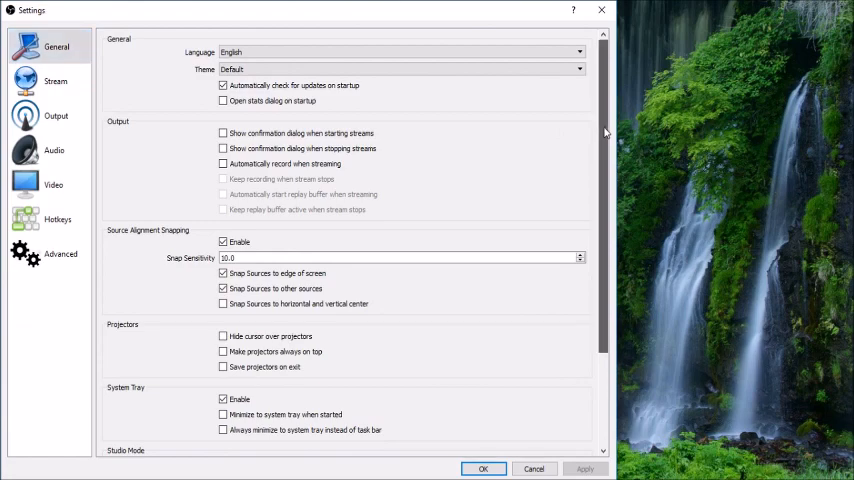
scroll("down", 3)
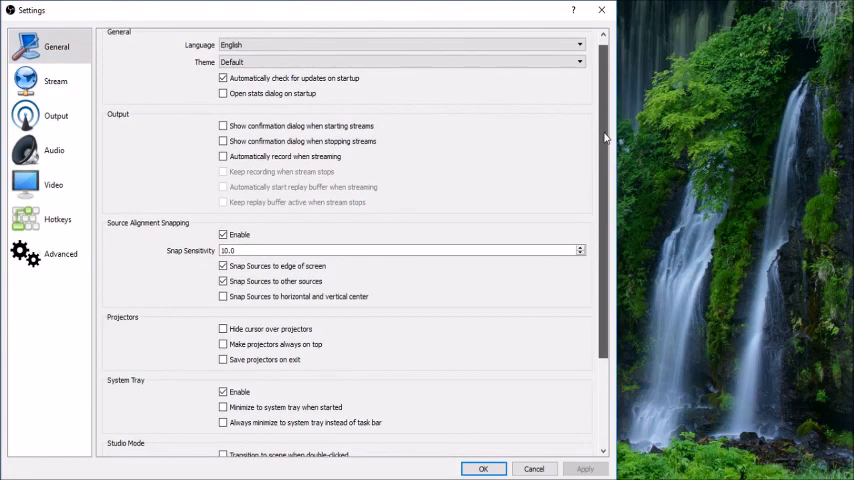
scroll("down", 3)
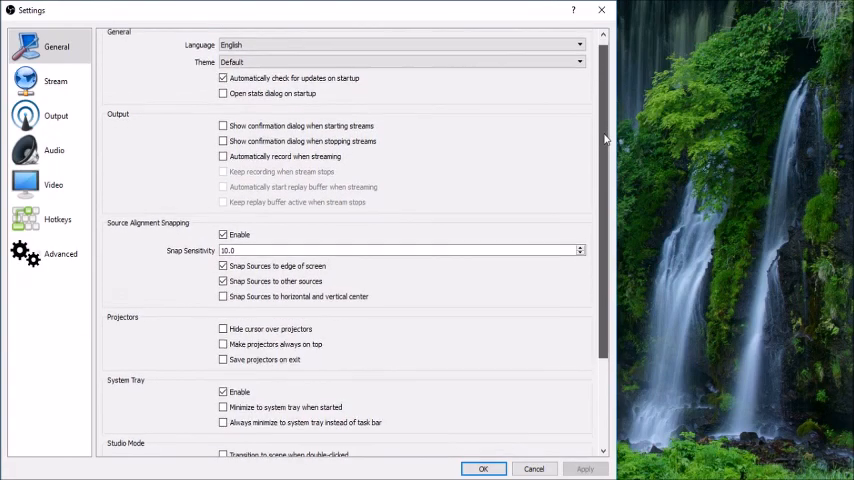
scroll("down", 3)
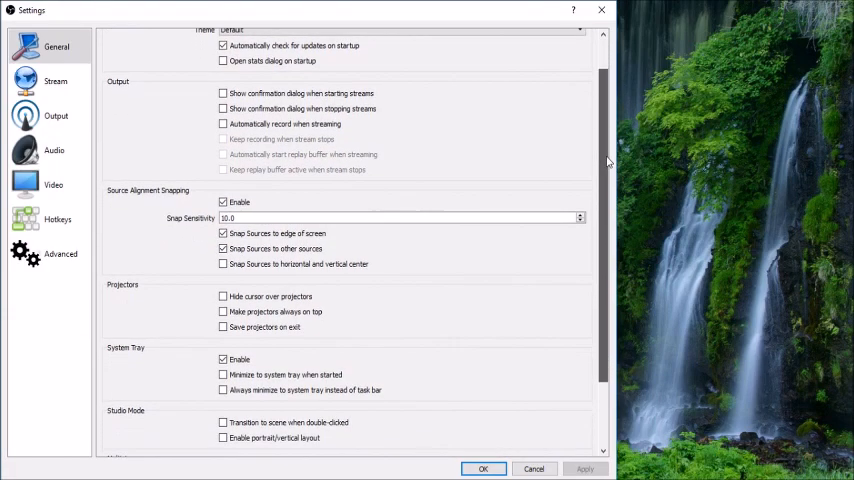
scroll("down", 3)
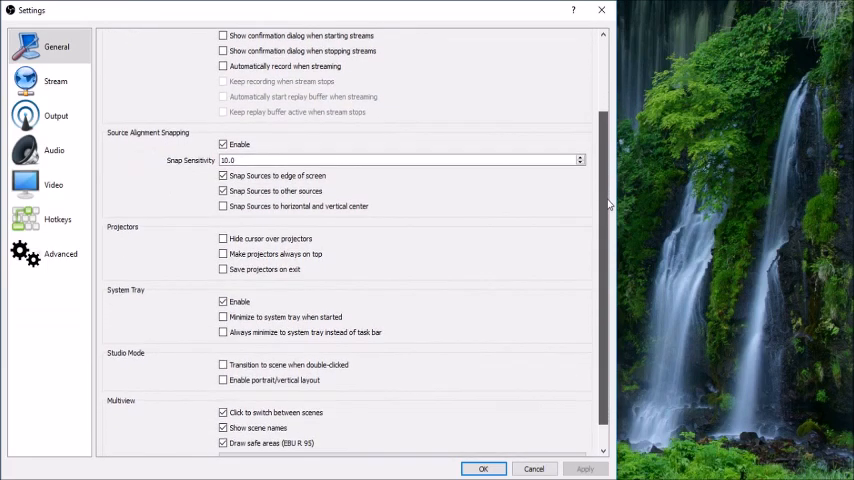
scroll("down", 3)
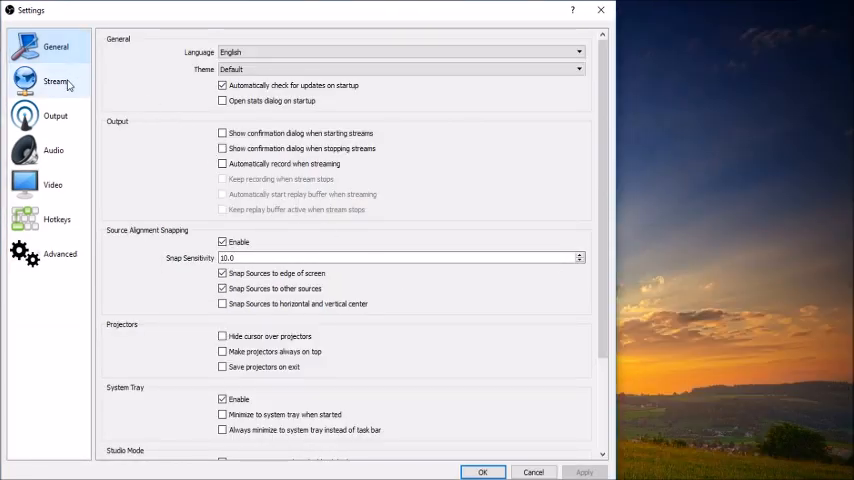
left_click(55, 81)
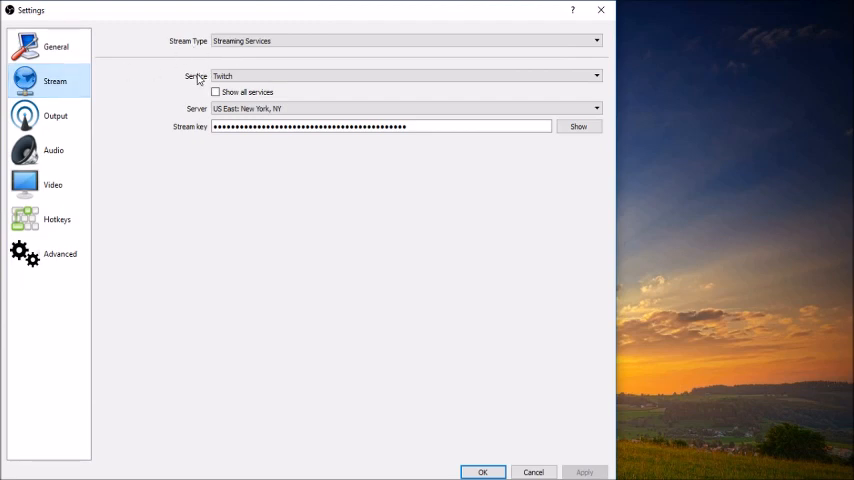
left_click(400, 76)
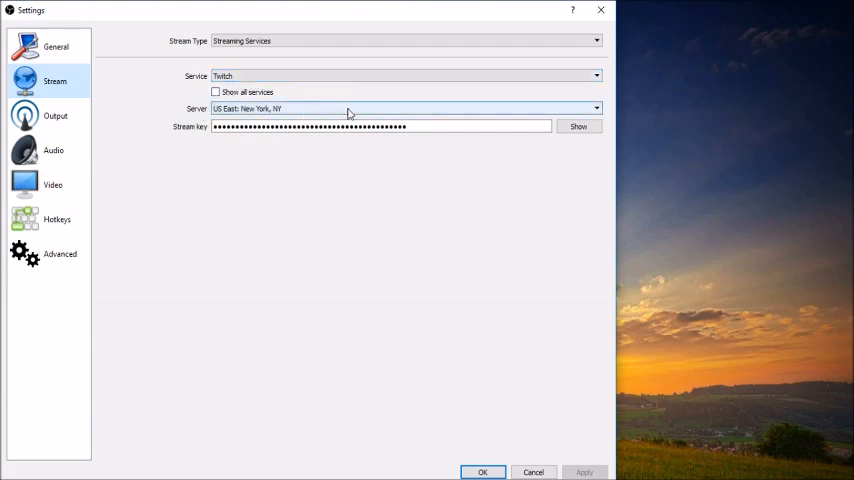
left_click(597, 108)
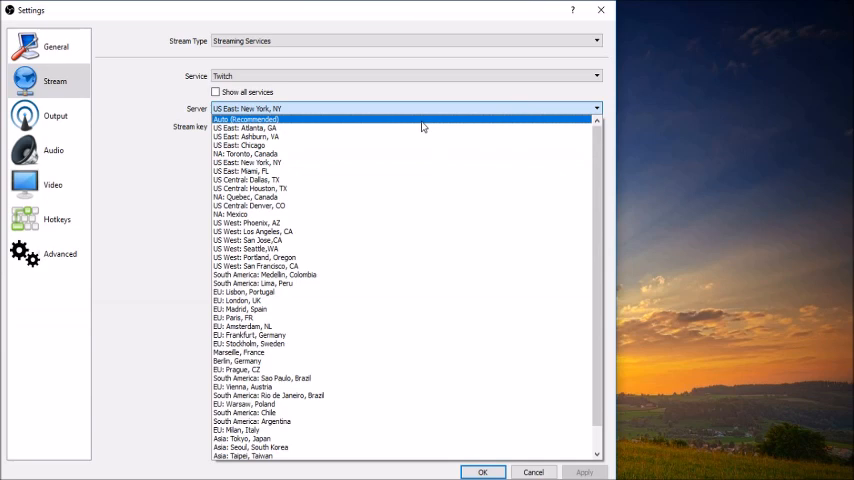
mouse_move(405, 145)
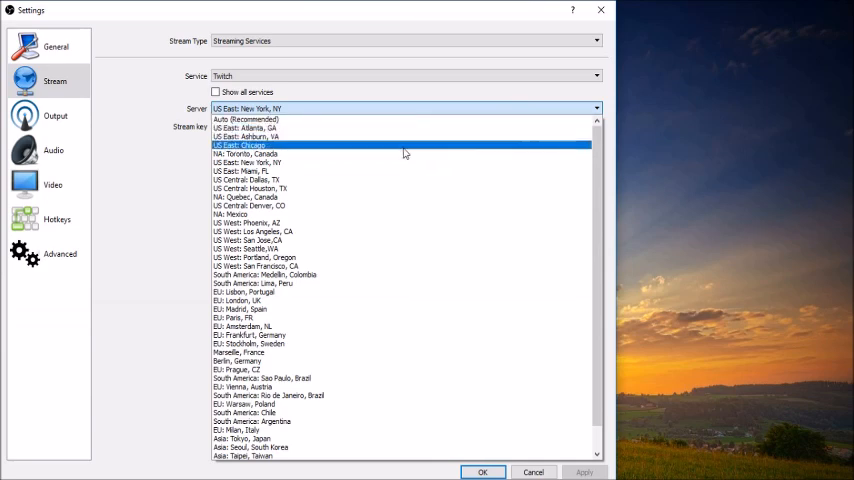
mouse_move(393, 196)
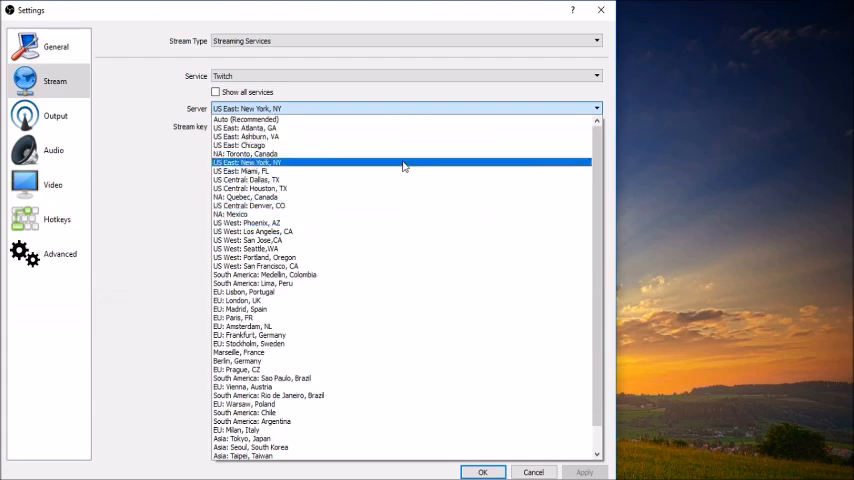
mouse_move(405, 154)
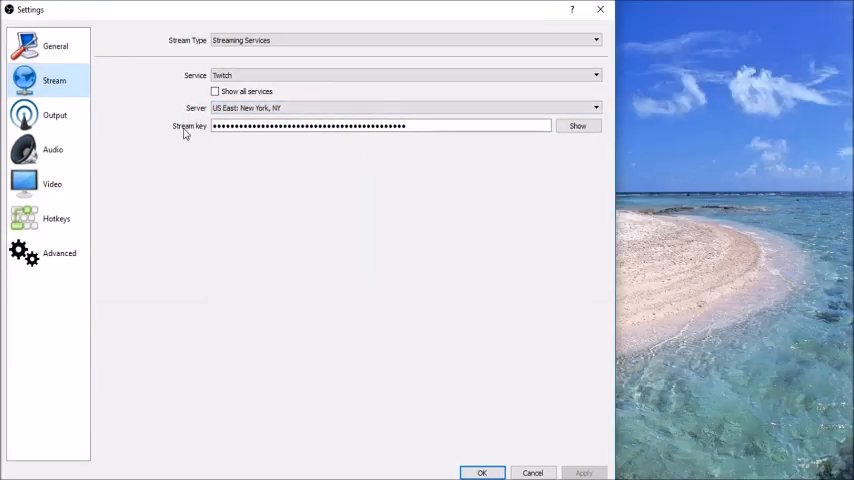
mouse_move(294, 223)
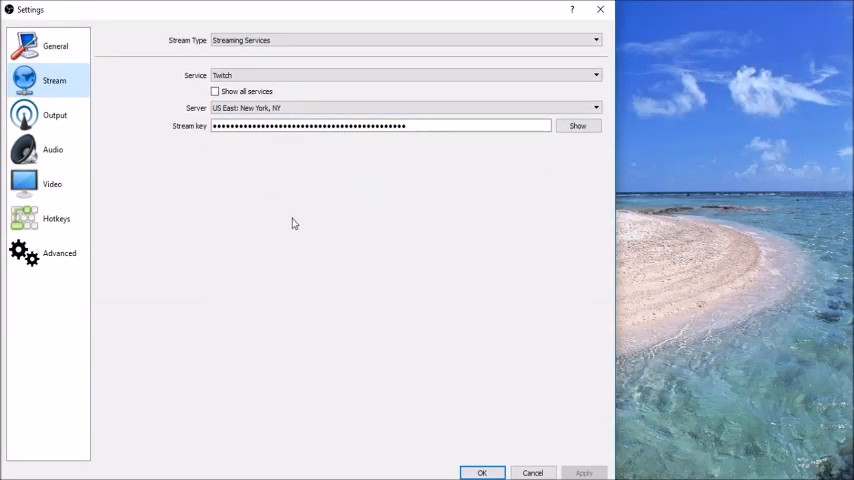
mouse_move(361, 298)
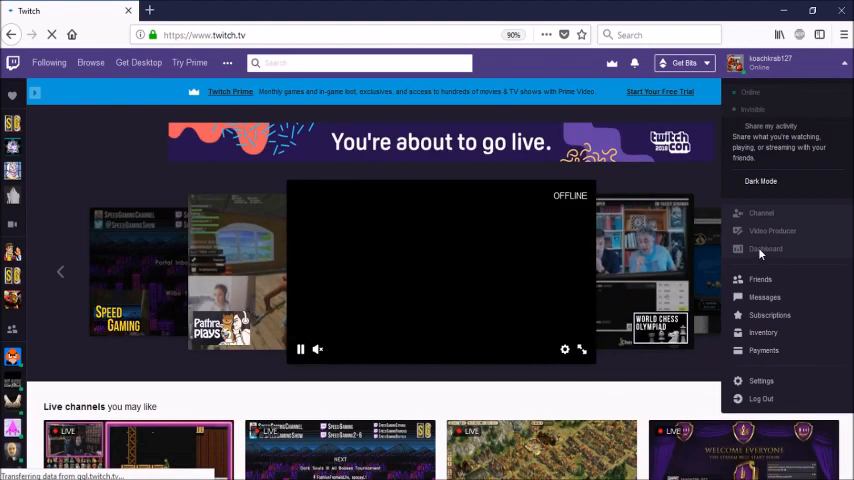
Go to the Twitch dashboard's Channel settings showing the hidden stream key.
left_click(765, 248)
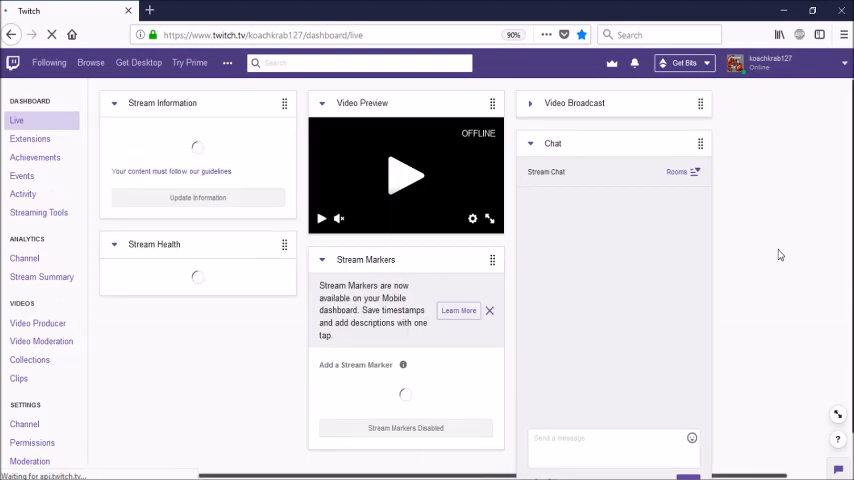
left_click(41, 277)
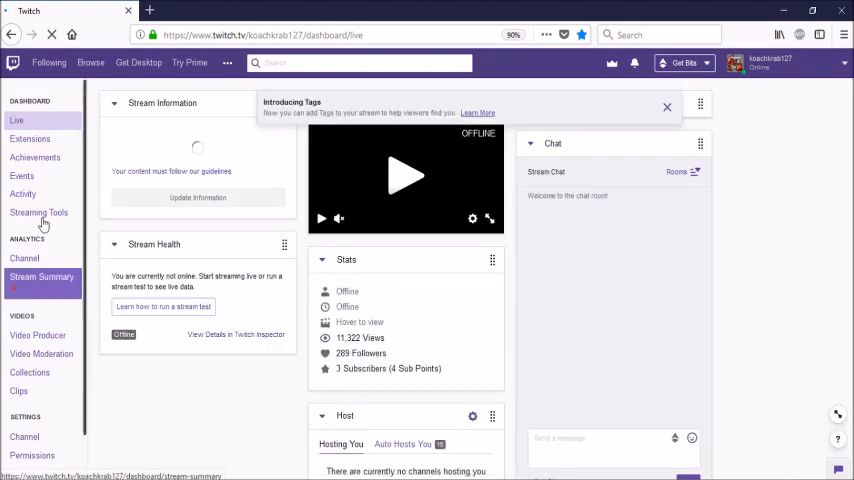
left_click(24, 437)
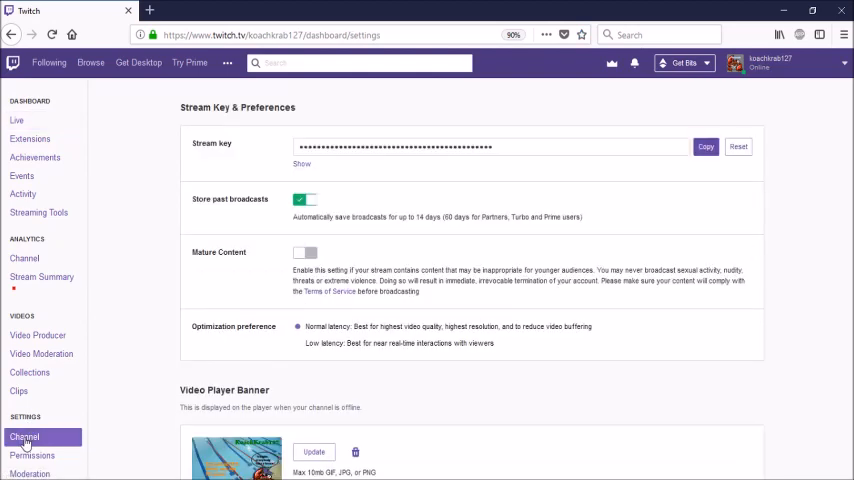
mouse_move(205, 154)
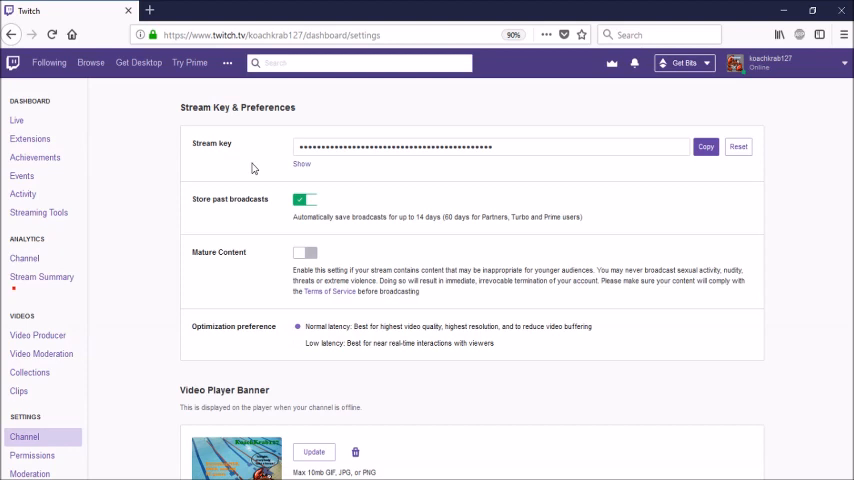
mouse_move(293, 167)
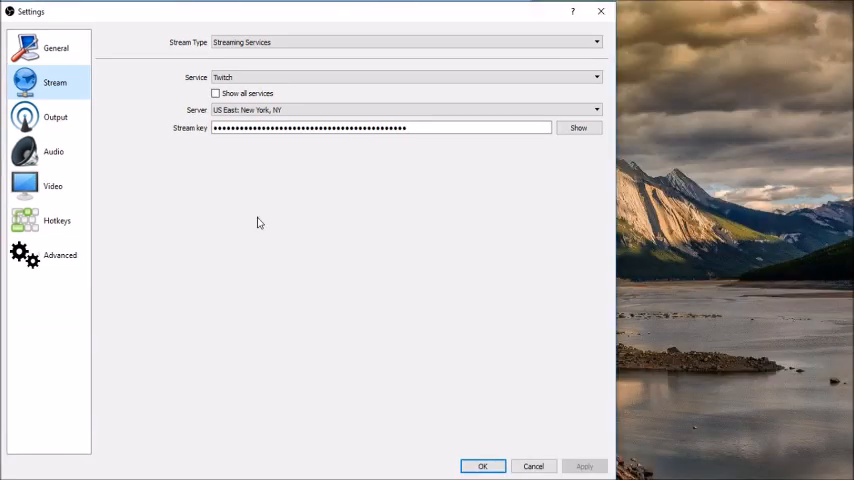
mouse_move(56, 117)
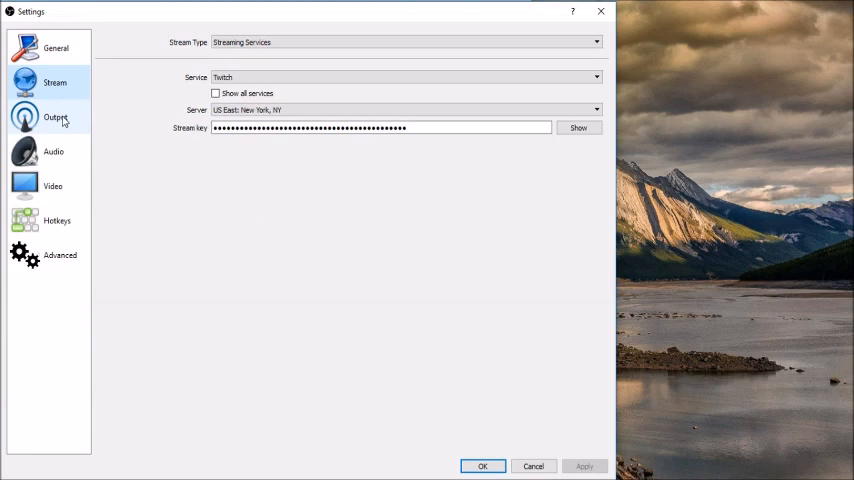
Switch to the Video settings: 1280x720 canvas and output, Bicubic filter, 29.97 FPS.
left_click(52, 186)
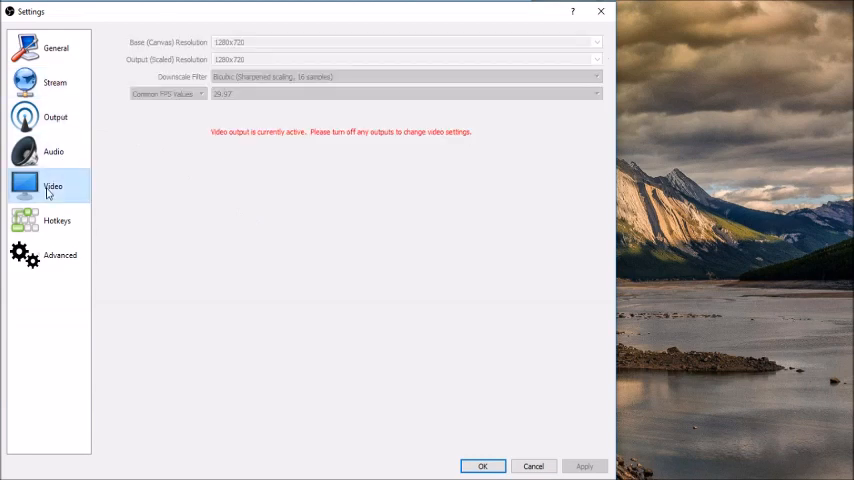
mouse_move(259, 209)
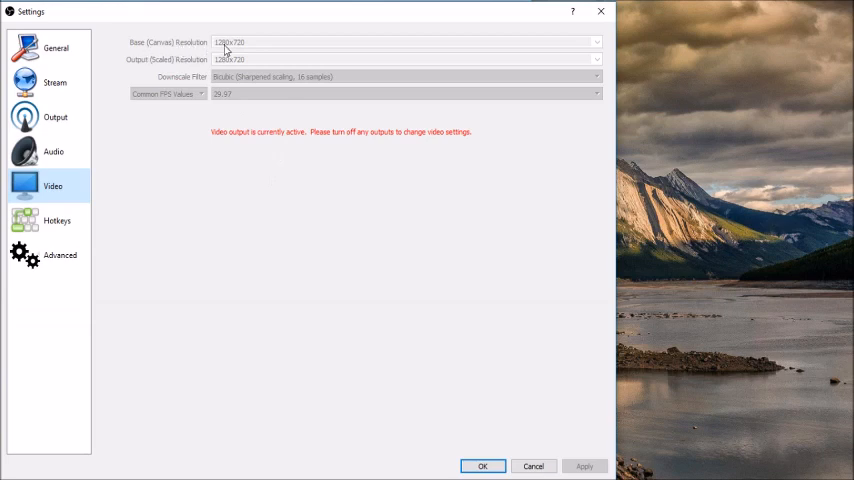
mouse_move(201, 64)
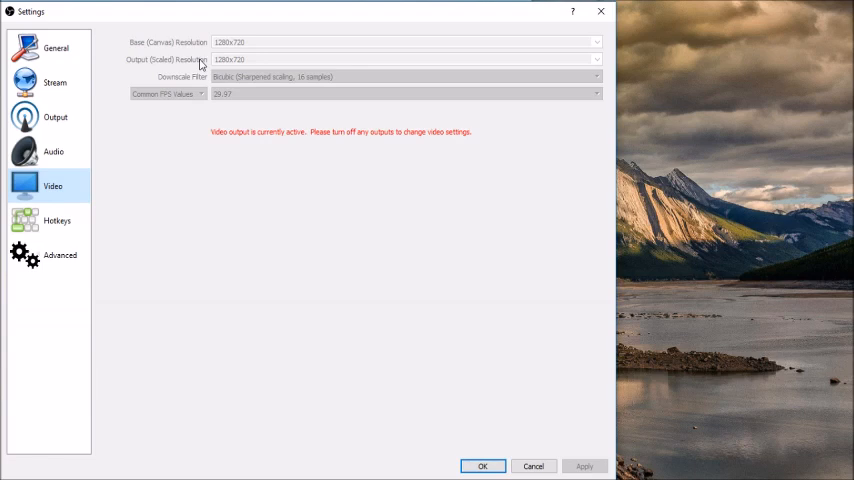
mouse_move(172, 82)
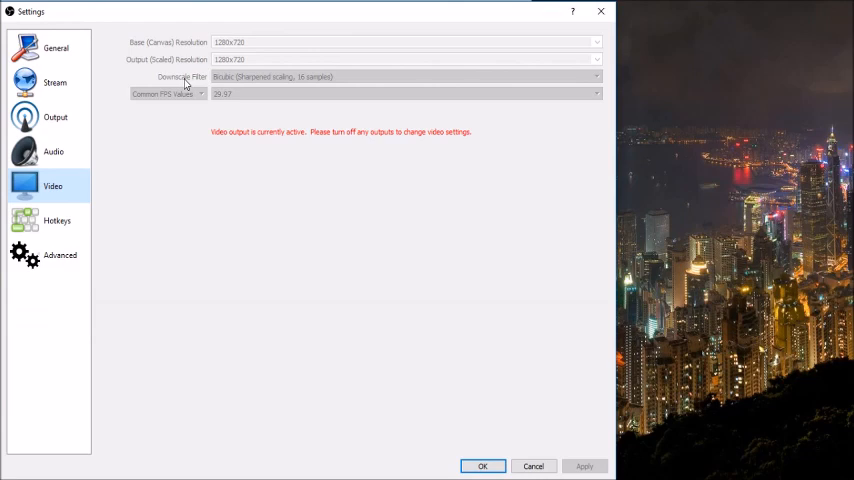
mouse_move(175, 100)
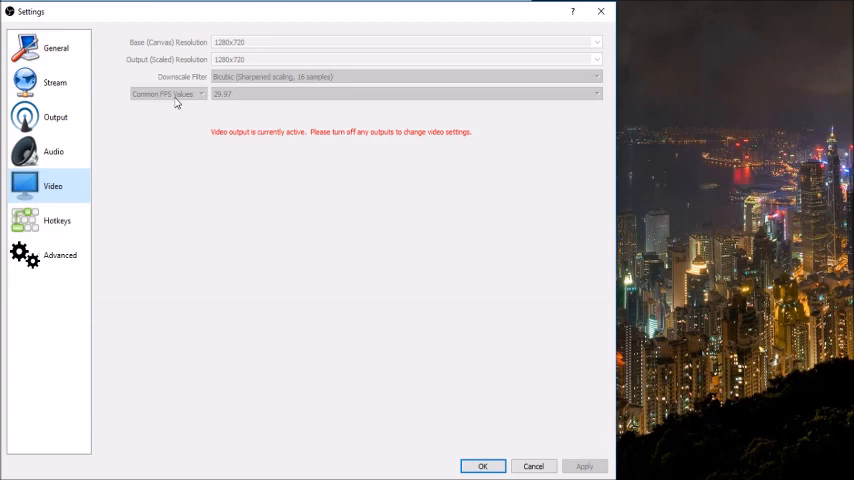
mouse_move(170, 102)
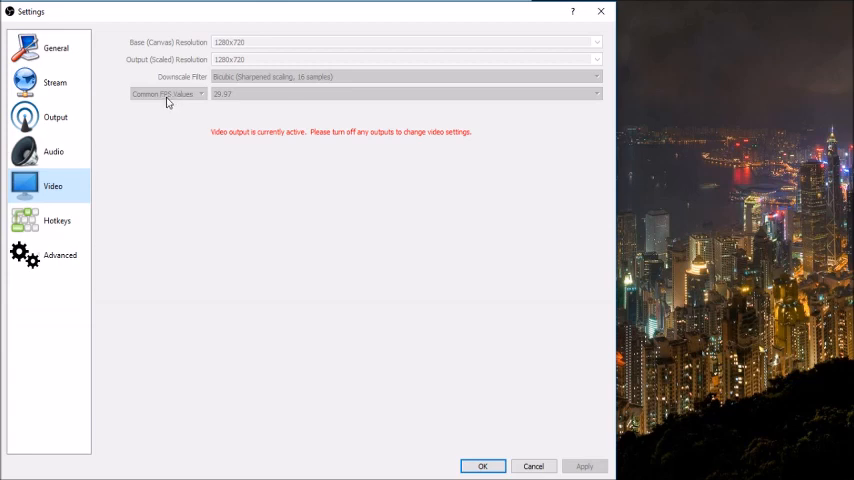
mouse_move(180, 100)
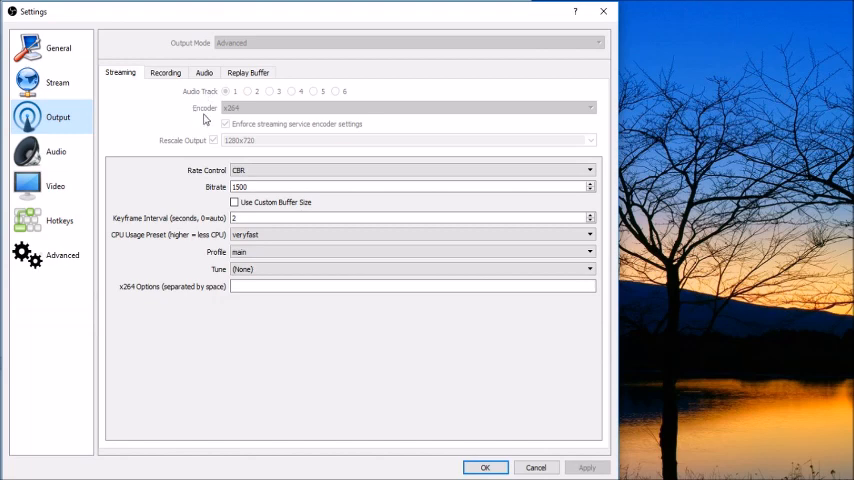
mouse_move(230, 118)
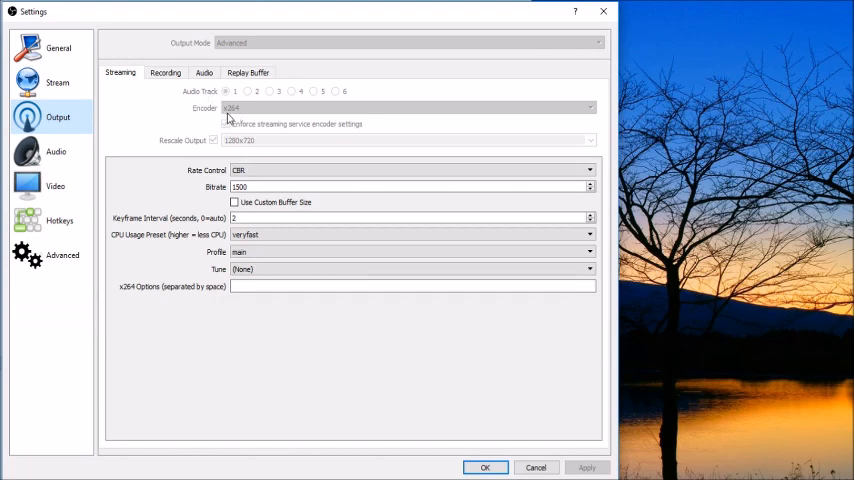
mouse_move(228, 130)
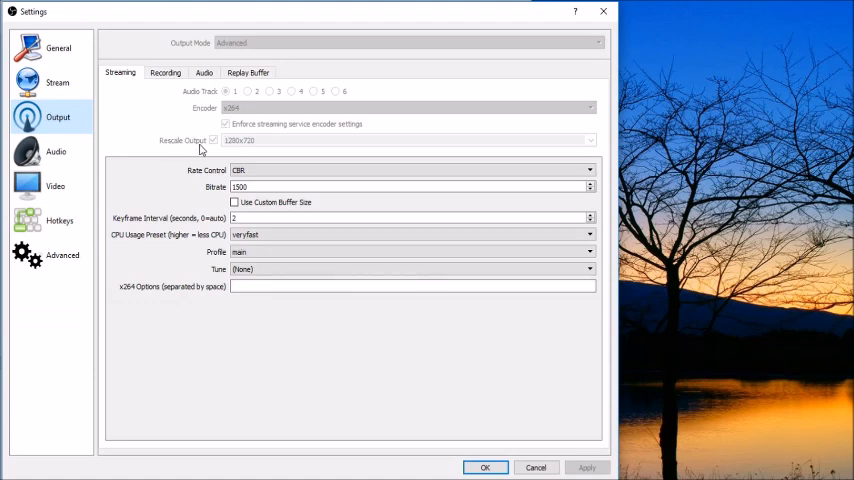
mouse_move(213, 148)
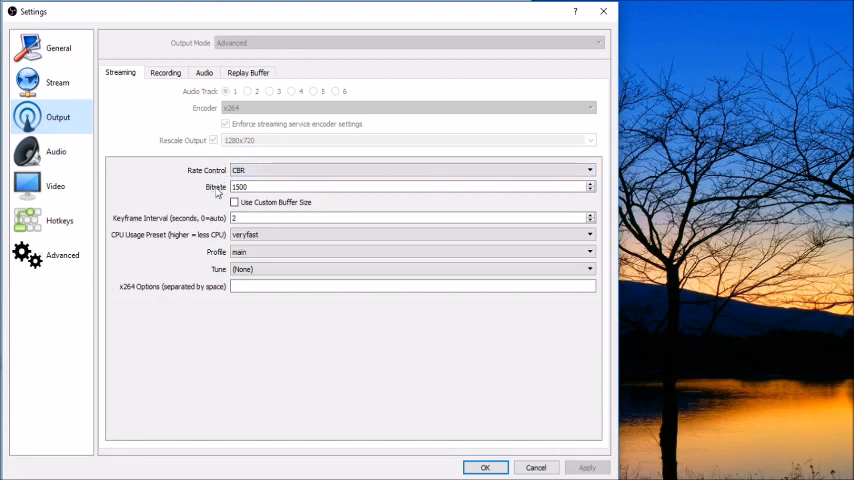
mouse_move(190, 201)
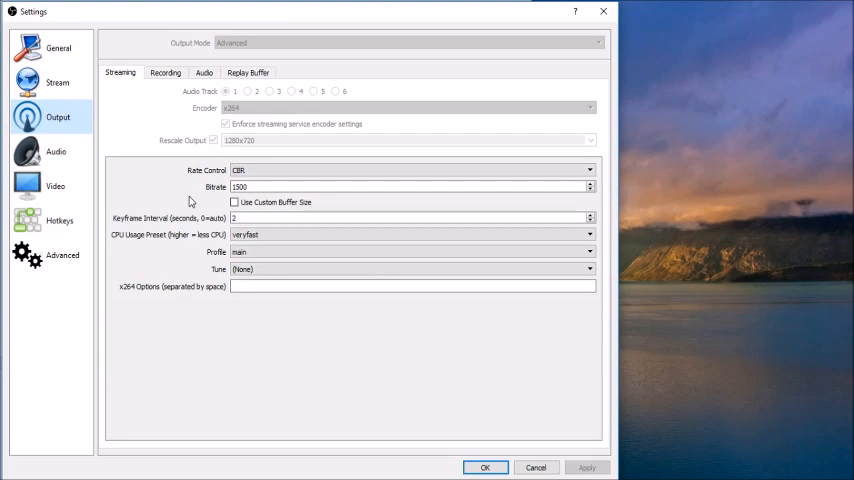
Review x264 CBR 1500 bitrate streaming output, then switch to Recording options.
left_click(410, 187)
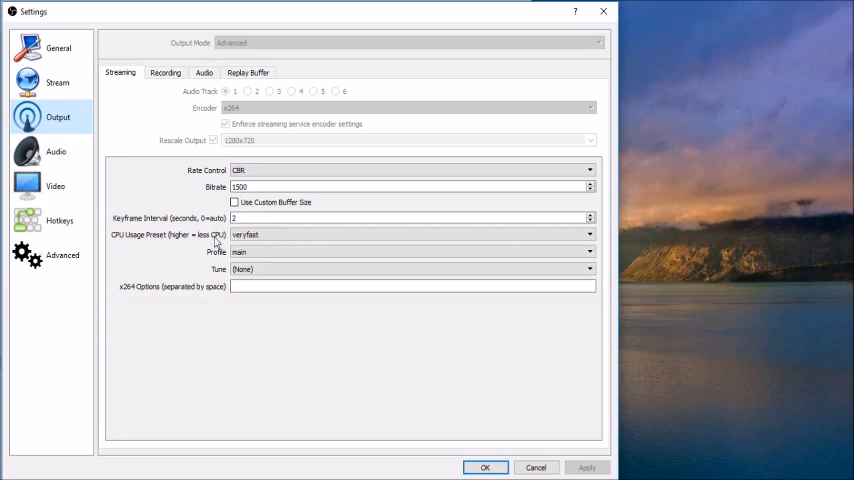
mouse_move(200, 227)
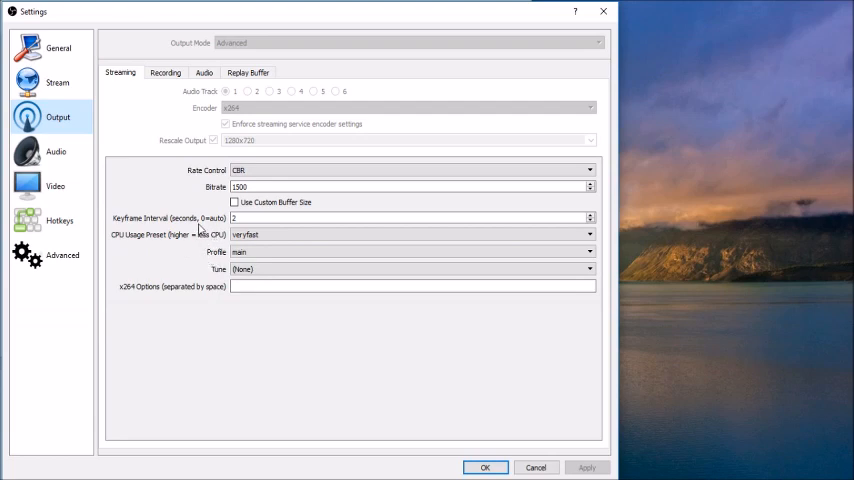
mouse_move(212, 256)
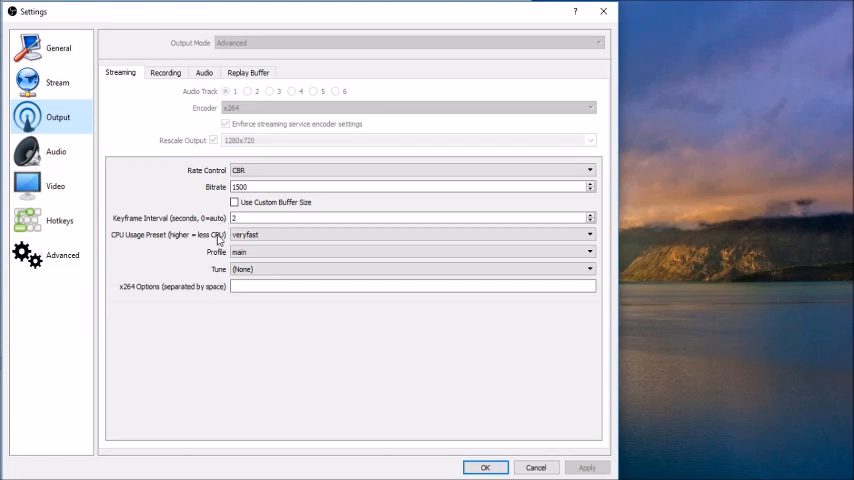
mouse_move(220, 255)
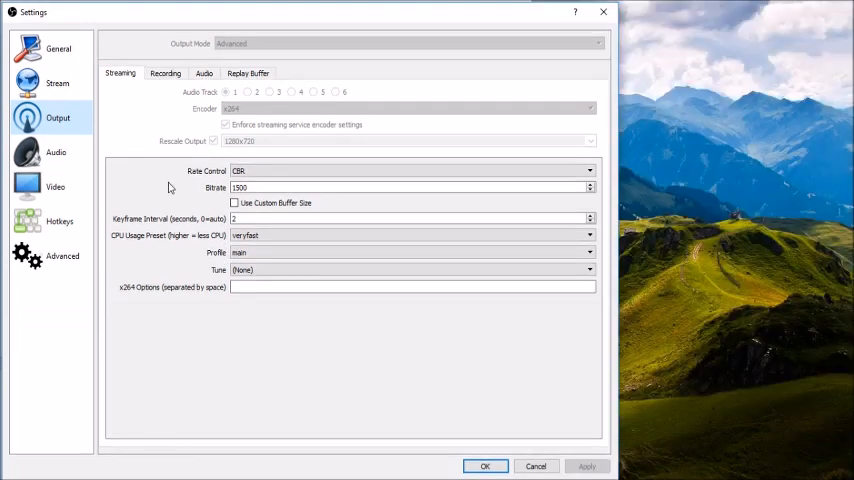
left_click(165, 73)
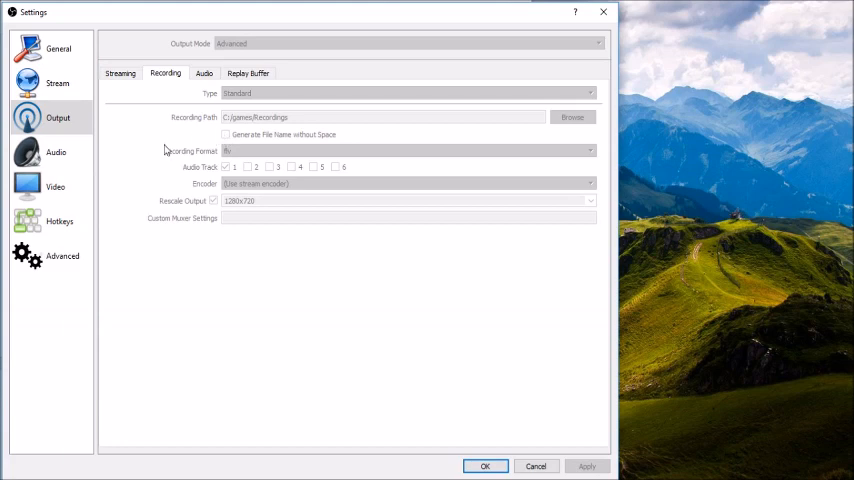
mouse_move(217, 159)
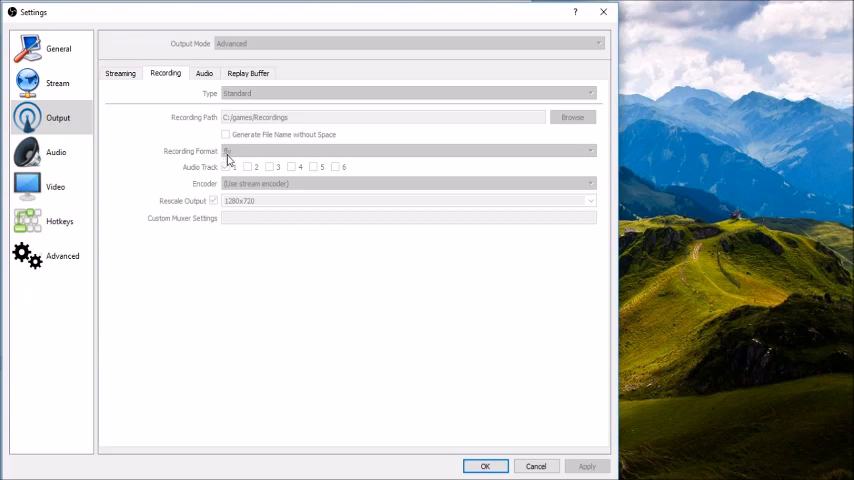
mouse_move(224, 161)
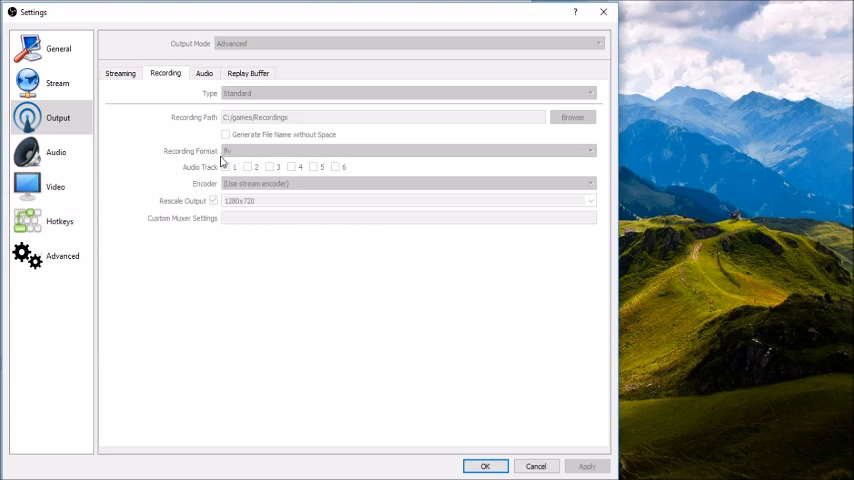
mouse_move(221, 163)
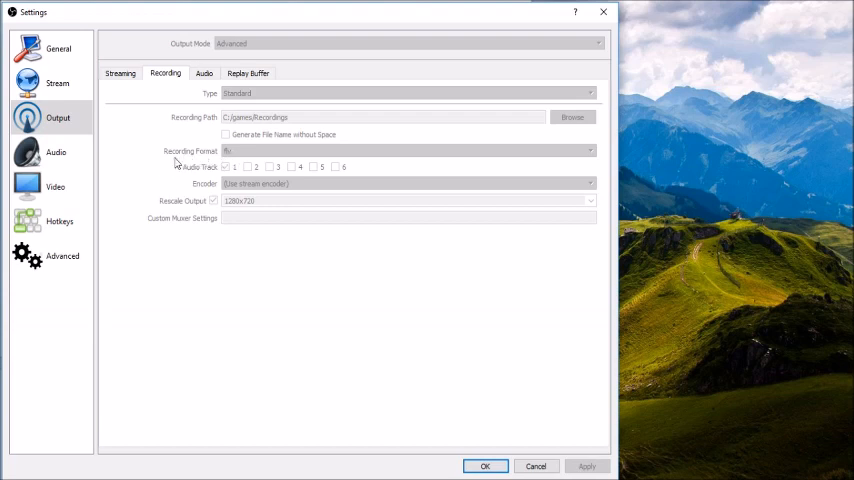
mouse_move(208, 175)
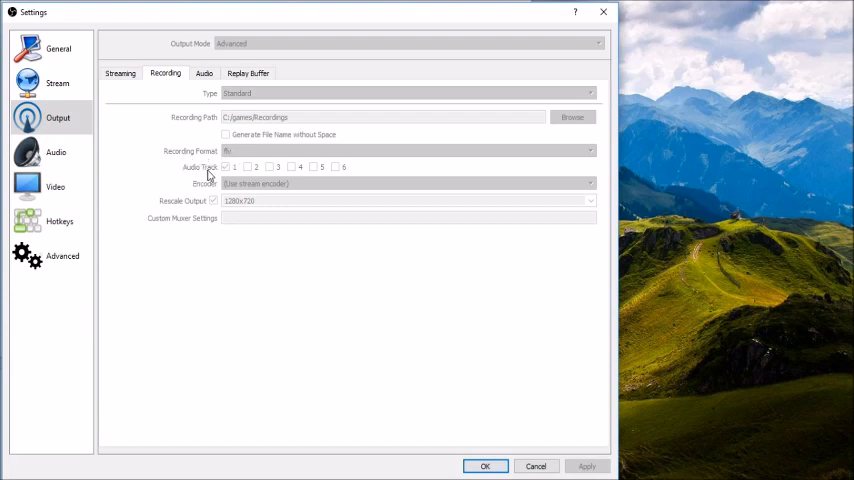
mouse_move(205, 186)
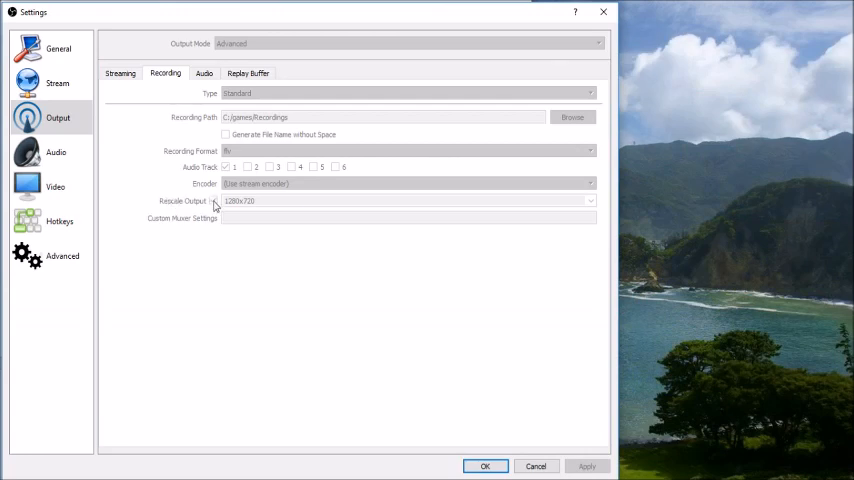
mouse_move(121, 202)
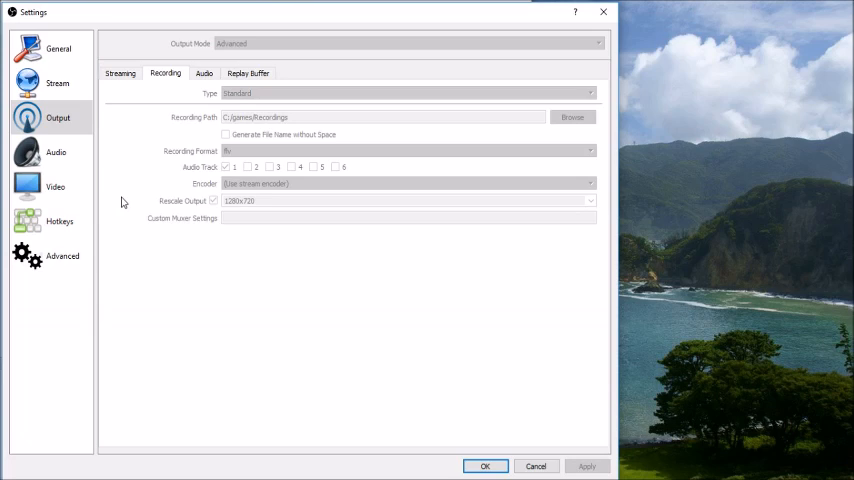
Check flv recording to C:/games/Recordings at 1280x720, then view Audio track bitrates.
left_click(204, 73)
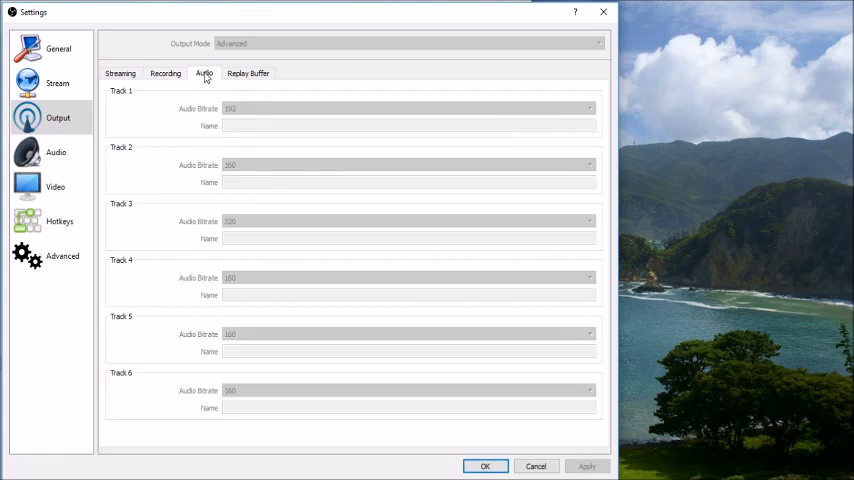
mouse_move(220, 113)
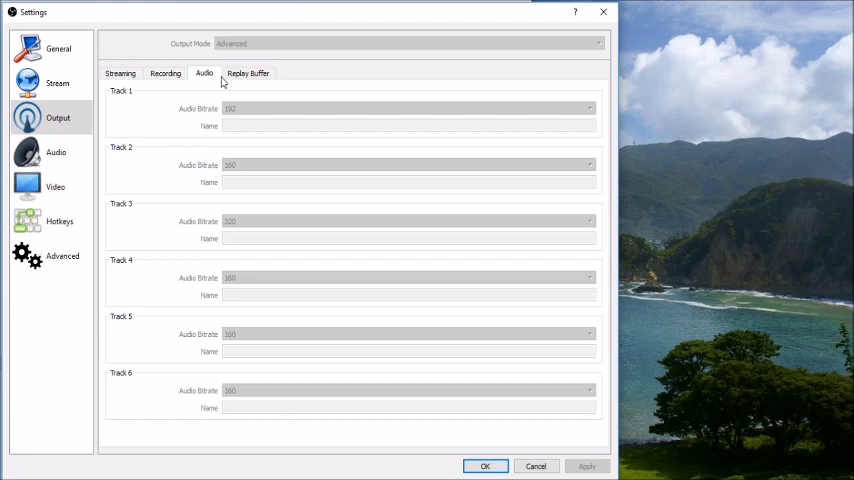
Confirm the Replay Buffer is disabled, then go to the Audio settings page.
left_click(248, 72)
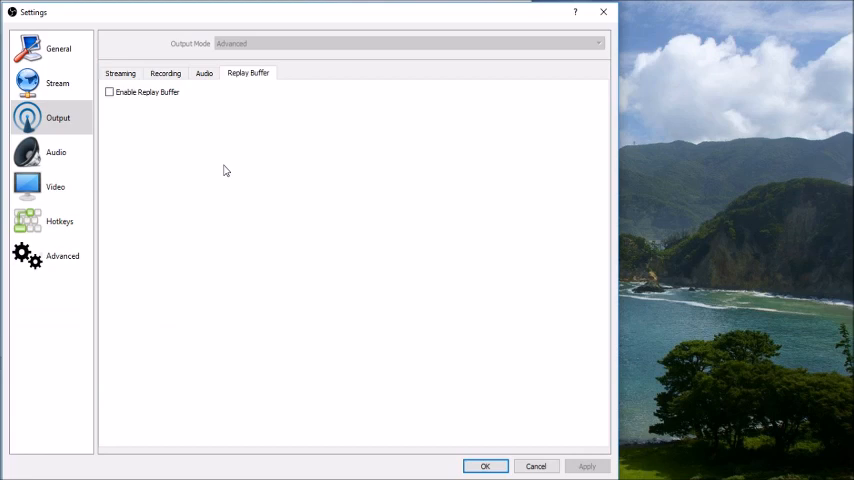
left_click(55, 150)
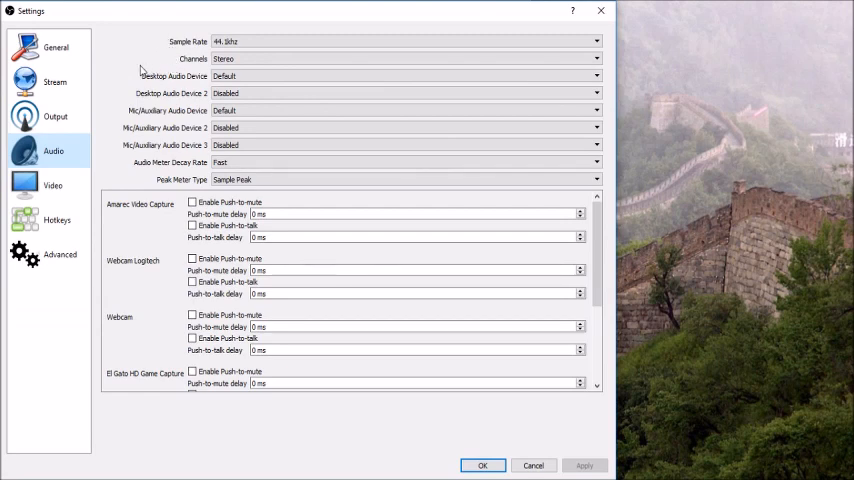
mouse_move(148, 74)
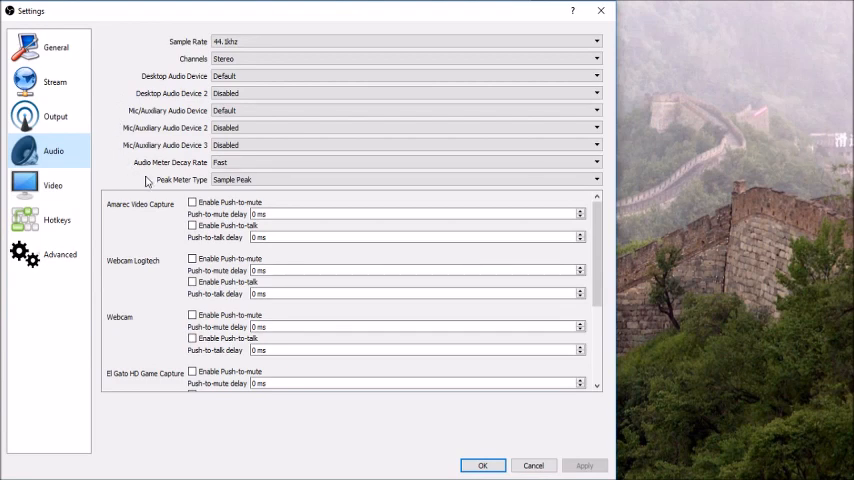
mouse_move(169, 230)
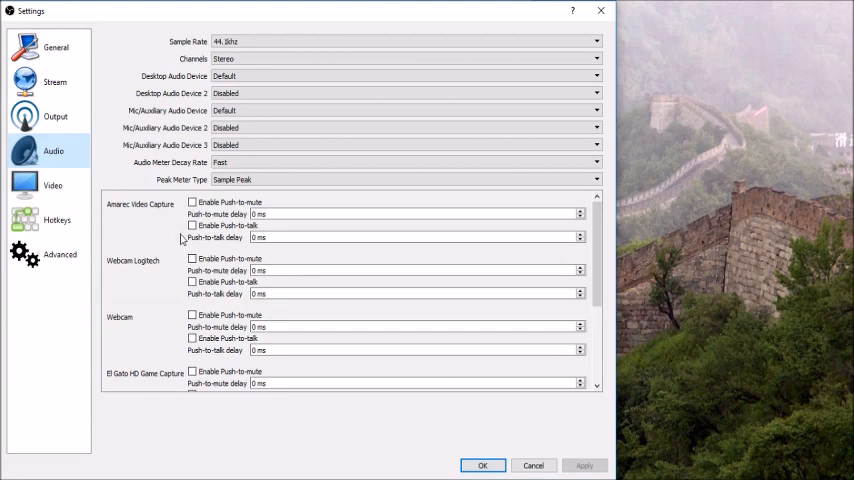
mouse_move(209, 198)
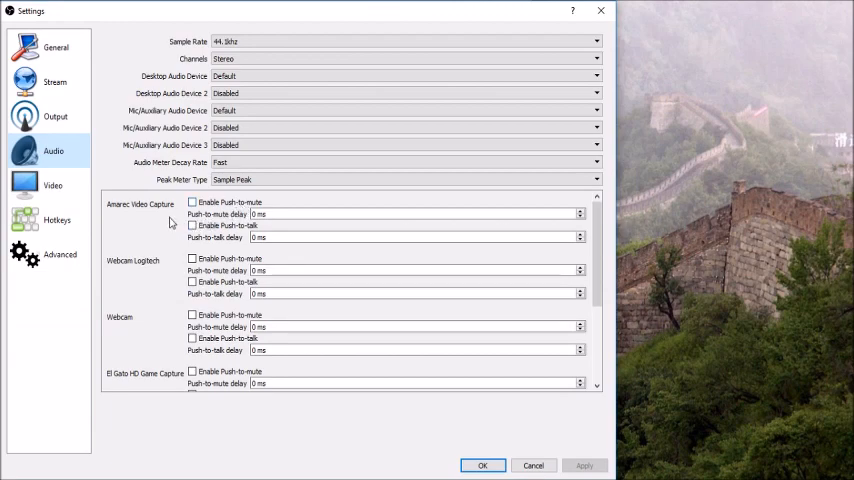
mouse_move(175, 218)
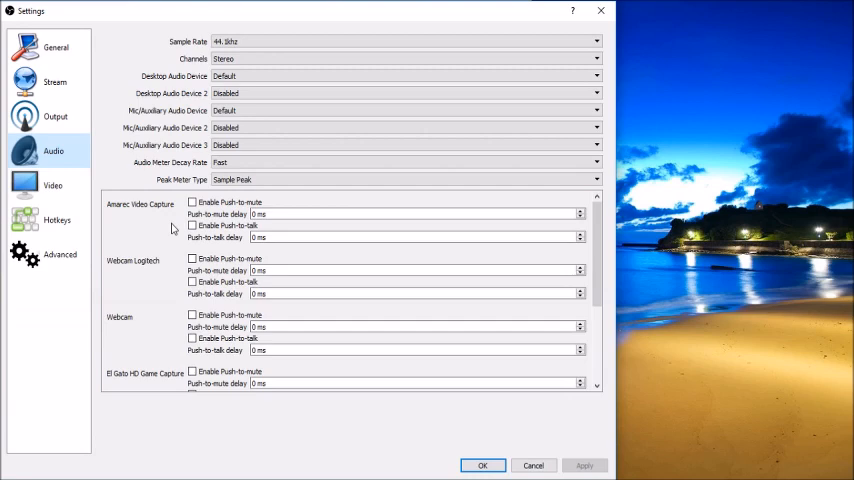
Review 44.1 kHz stereo audio devices and unchecked push-to-talk, then move to Hotkeys.
left_click(57, 219)
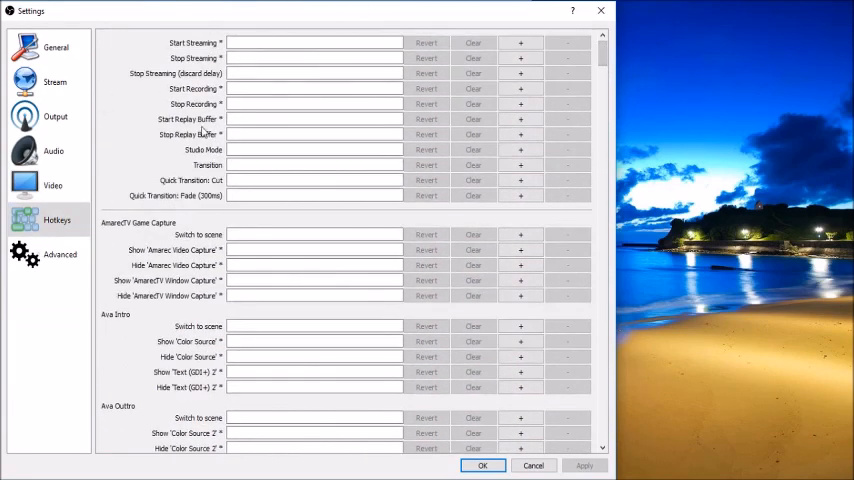
Look over the unassigned streaming, recording and scene hotkeys, then move to Advanced.
left_click(59, 254)
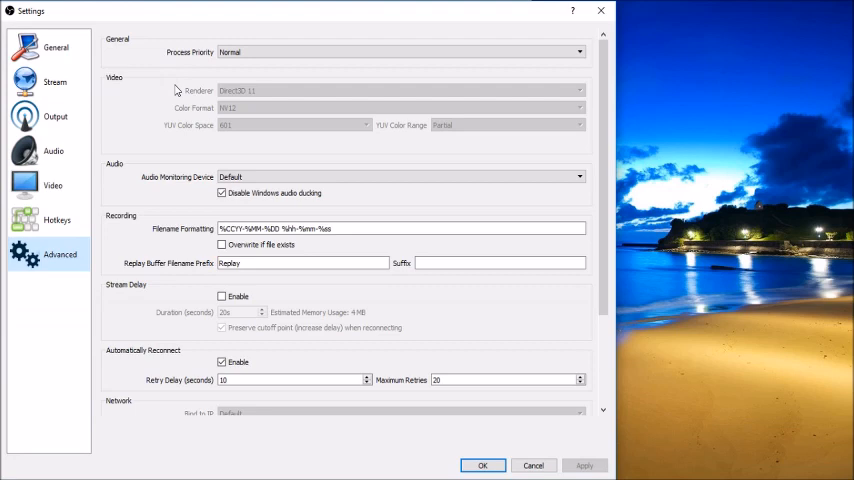
mouse_move(161, 127)
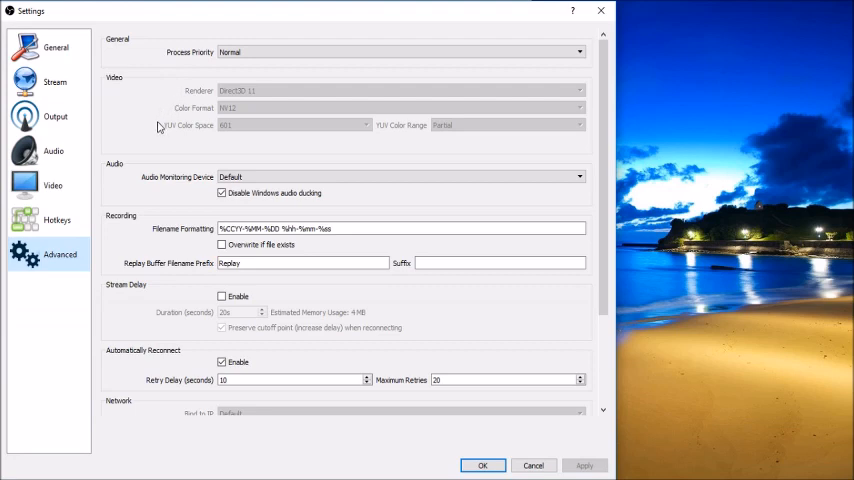
mouse_move(145, 155)
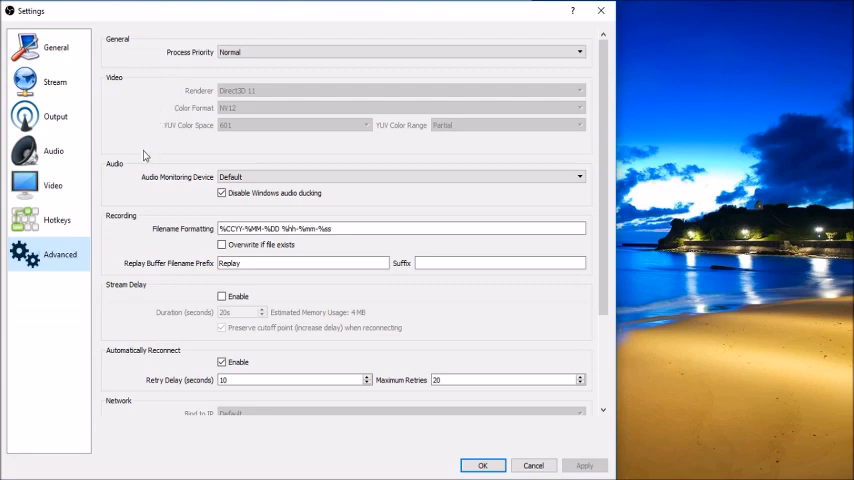
mouse_move(136, 182)
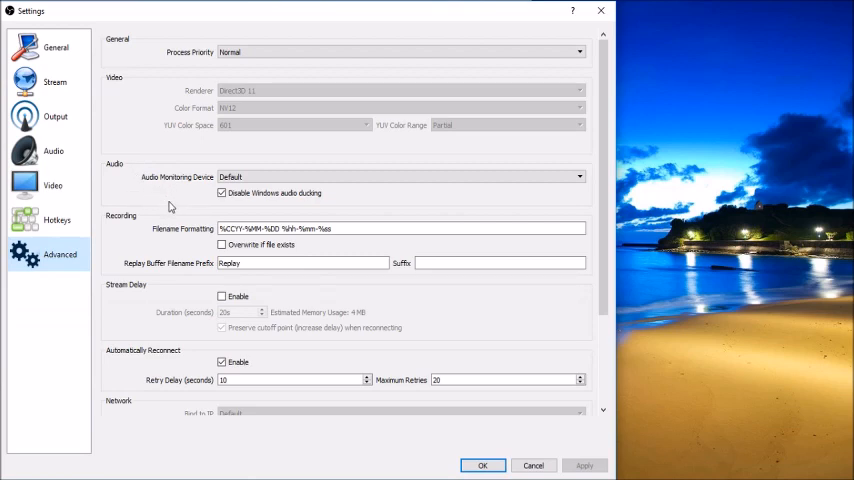
mouse_move(153, 227)
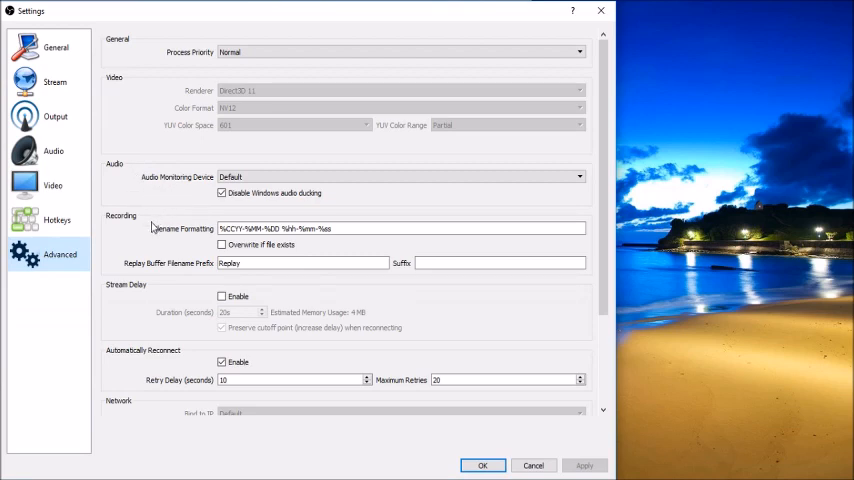
mouse_move(146, 287)
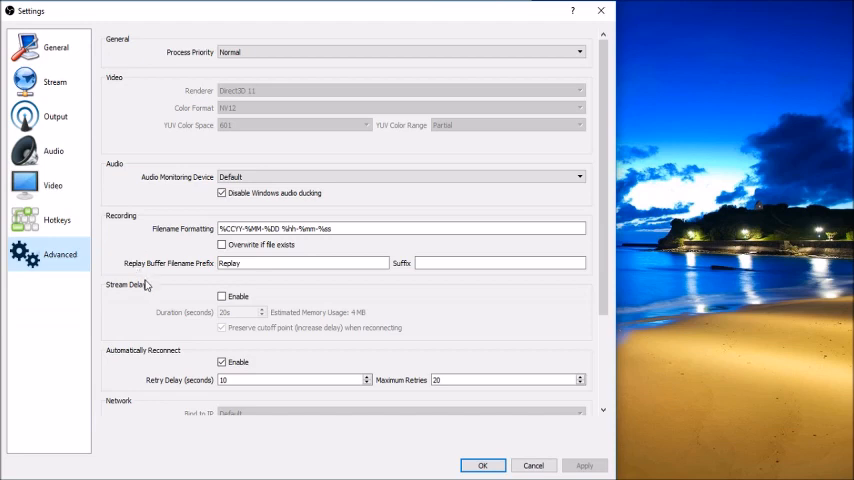
mouse_move(578, 276)
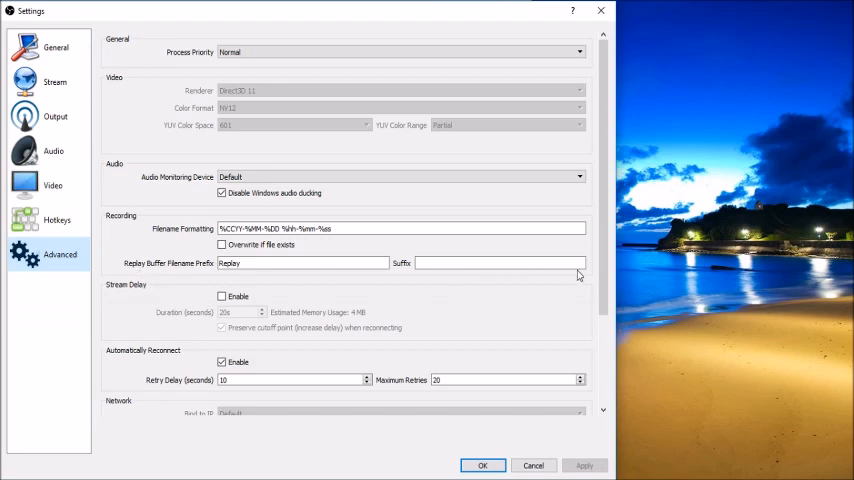
Scroll through Advanced options: Normal priority, auto-reconnect, browser source hardware acceleration.
scroll("down", 3)
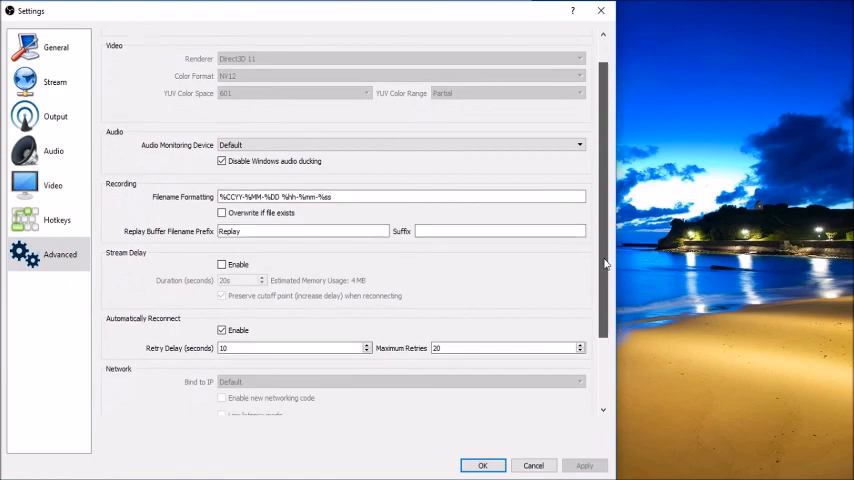
scroll("down", 3)
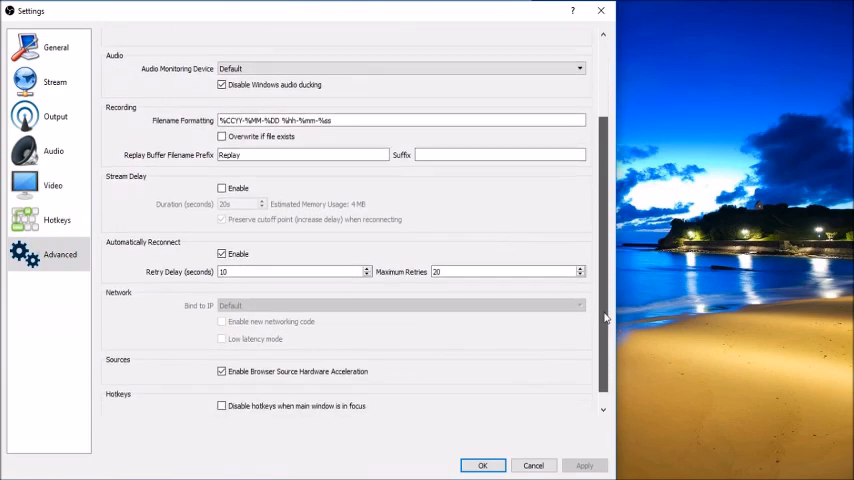
scroll("down", 3)
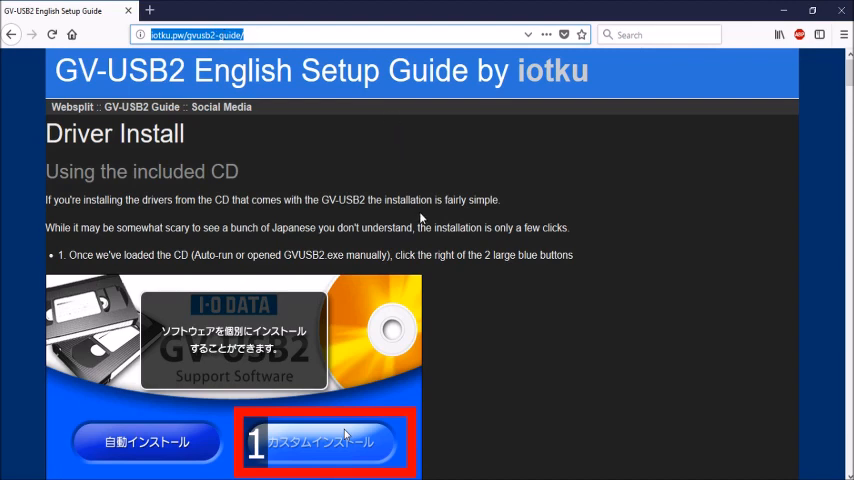
mouse_move(447, 254)
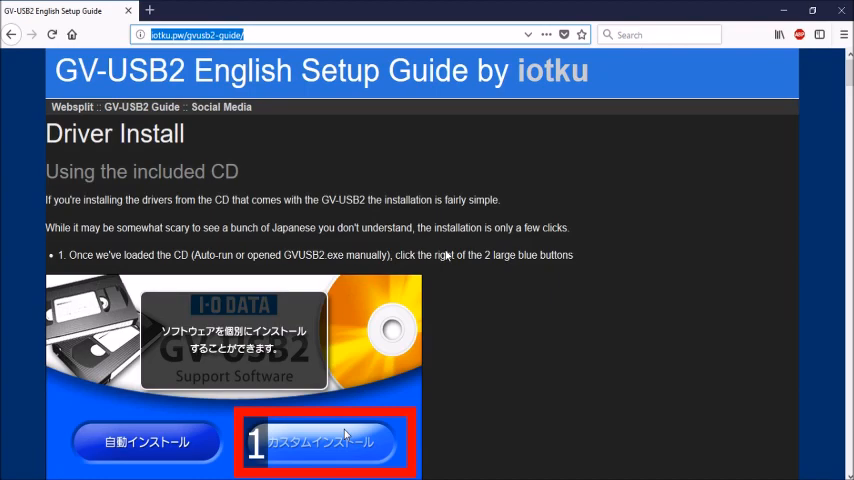
Scroll the GV-USB2 guide past Driver Install to the Lagarith codec and AmaRecTV Setup sections.
scroll("down", 3)
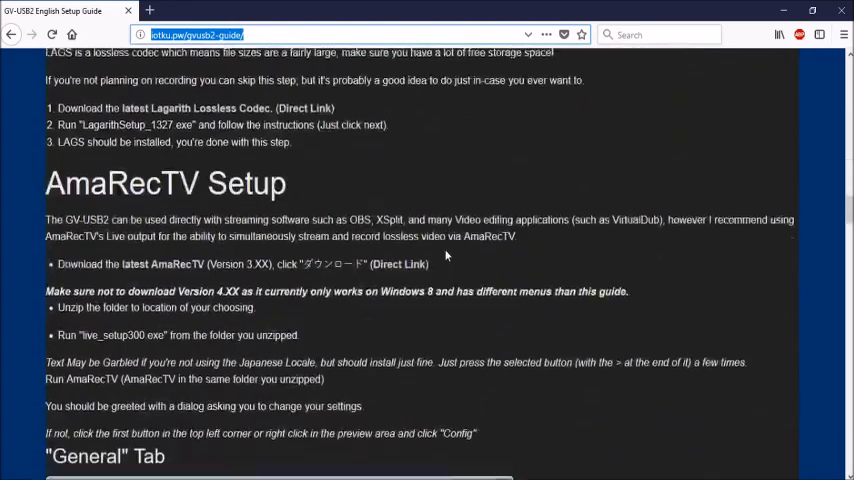